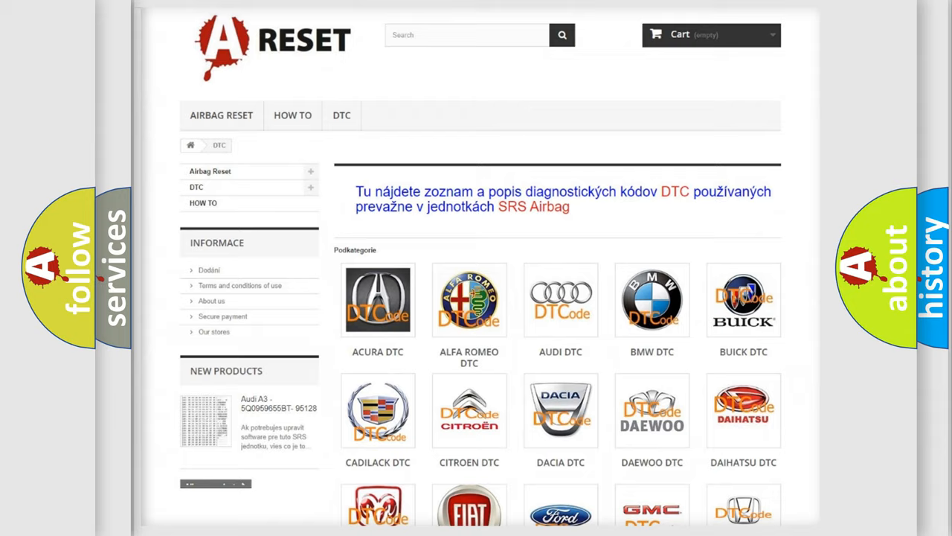
Open the Alfa Romeo DTC catalogue and scroll through its list of trouble codes.
scroll(up, 3)
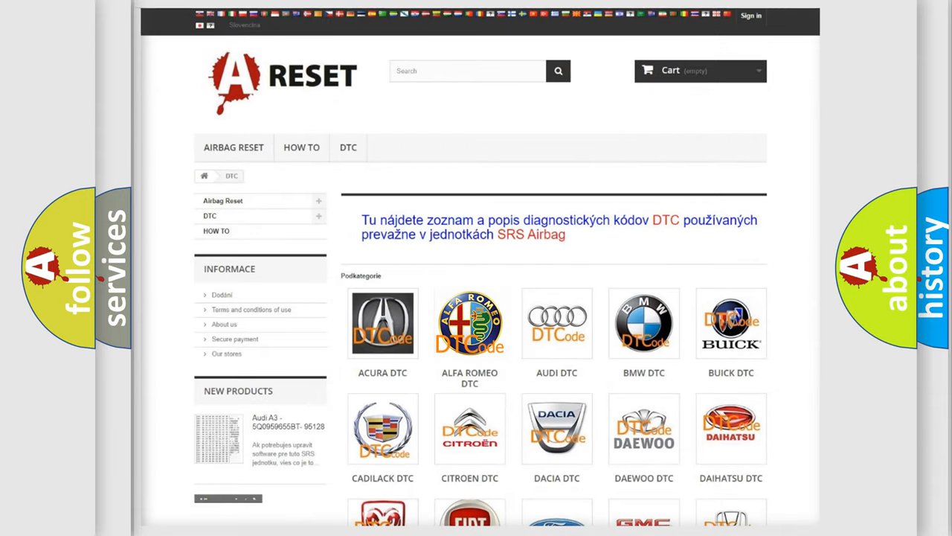
click(469, 323)
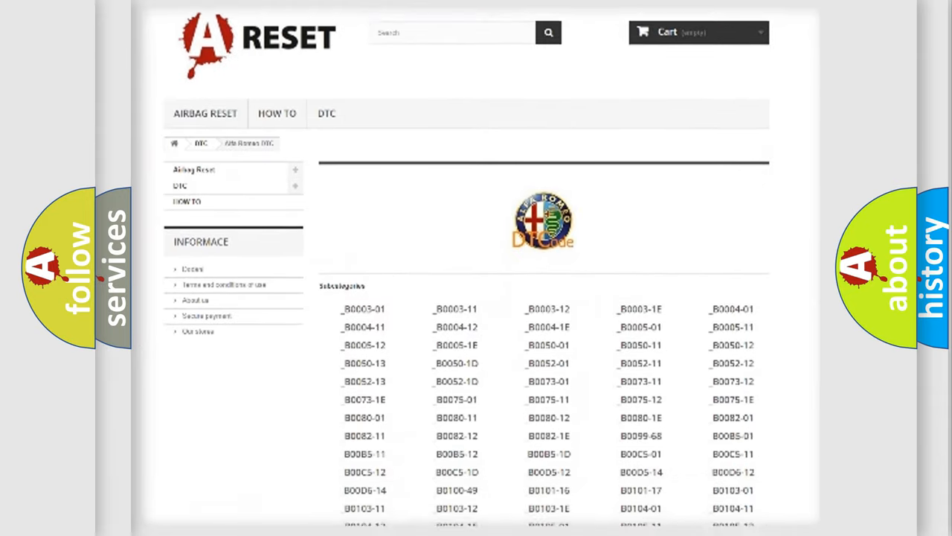
scroll(down, 3)
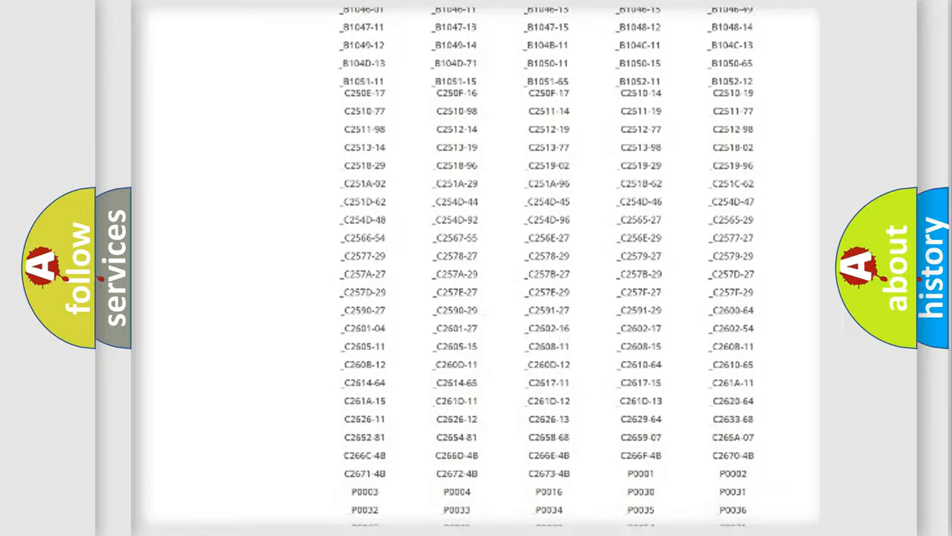
scroll(up, 3)
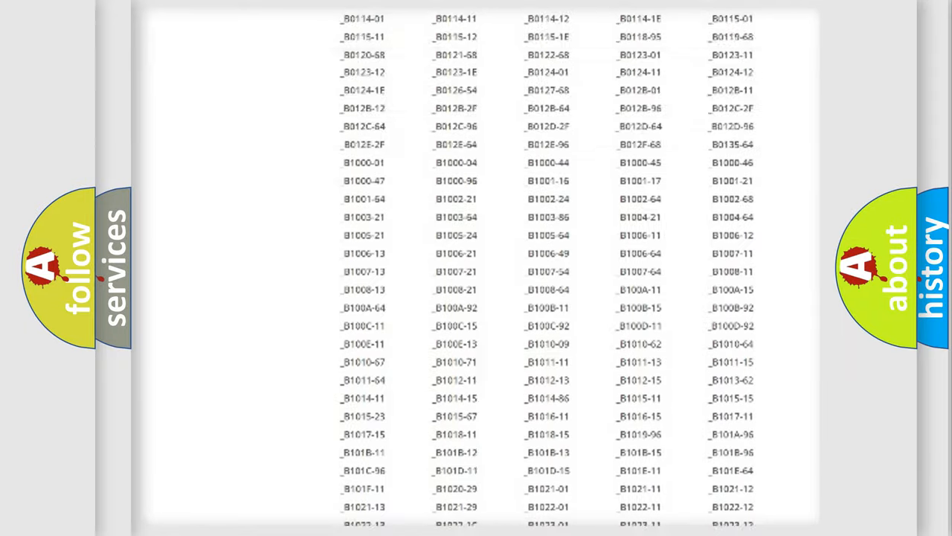
scroll(up, 3)
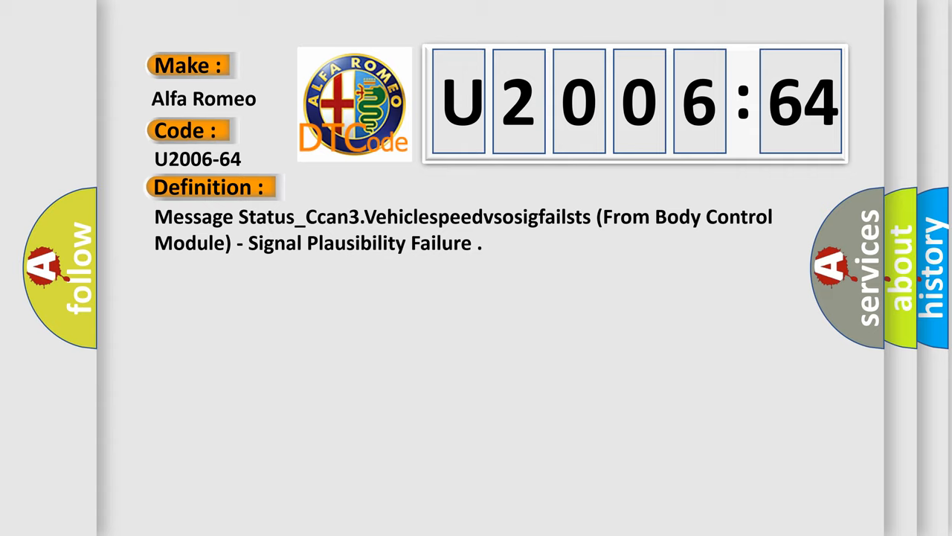
Show the Description section of the U2006-64 code card instead of its Definition.
click(387, 187)
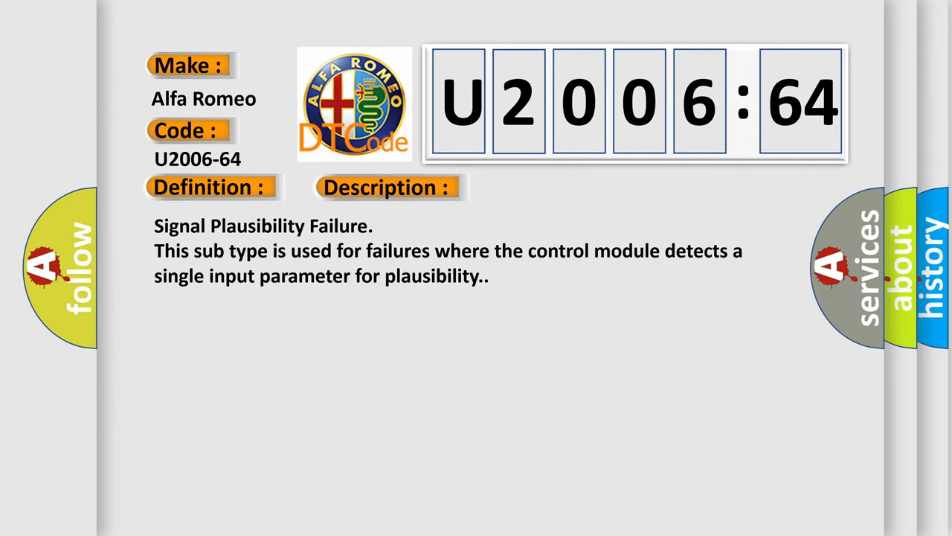